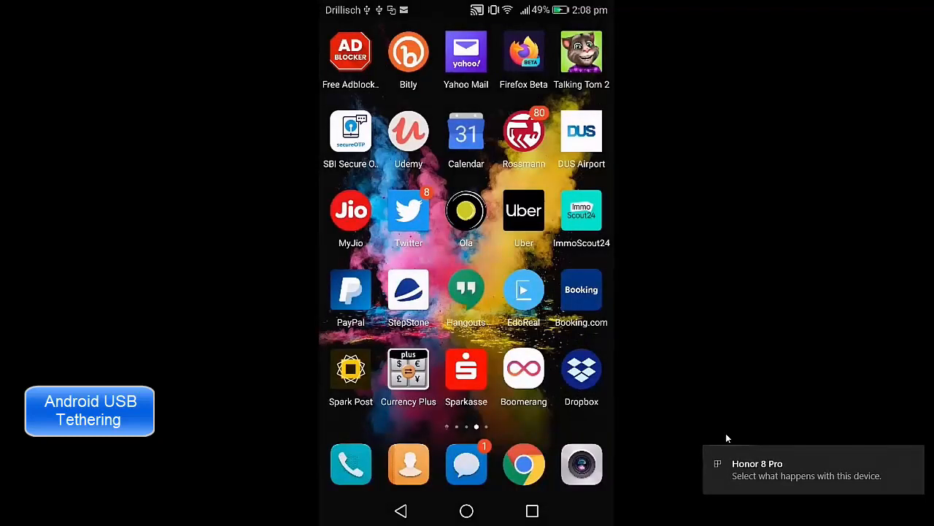
From the notification shade, reach Settings > More to show the additional wireless and network options.
scroll(down, 3)
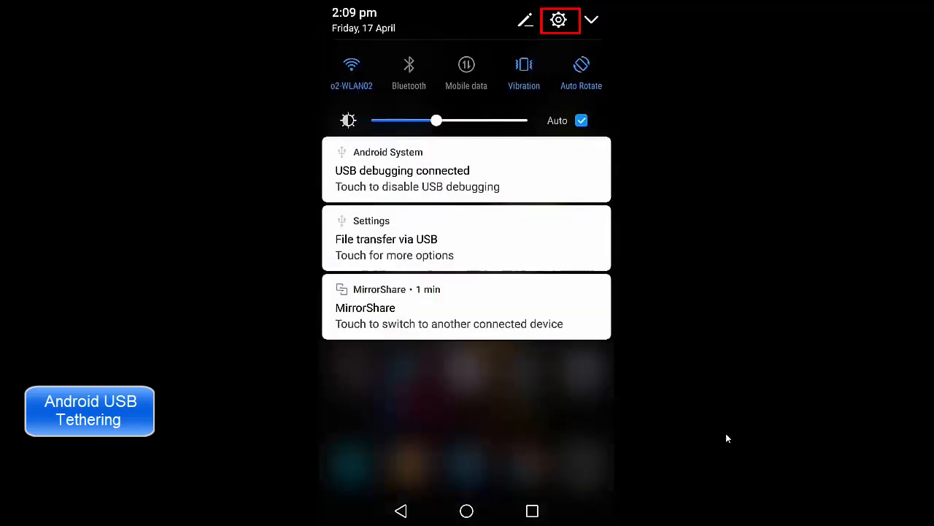
click(559, 21)
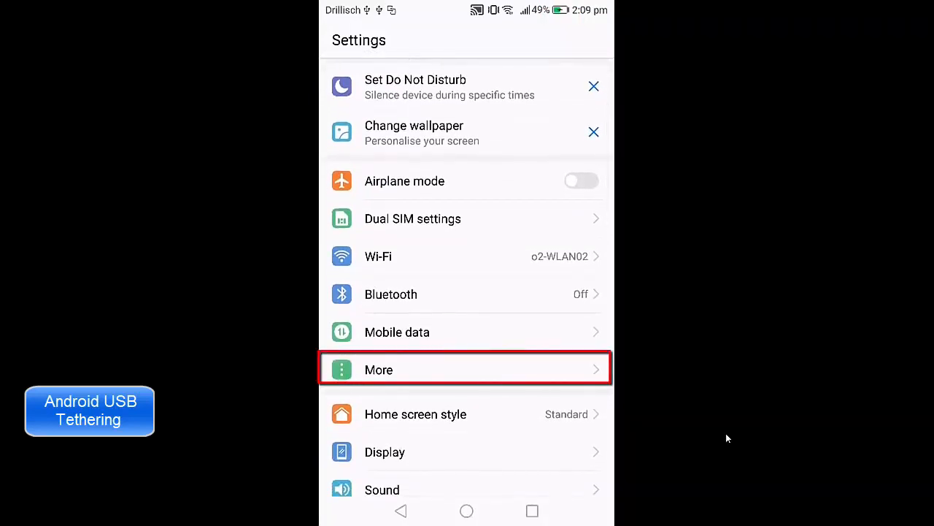
click(465, 370)
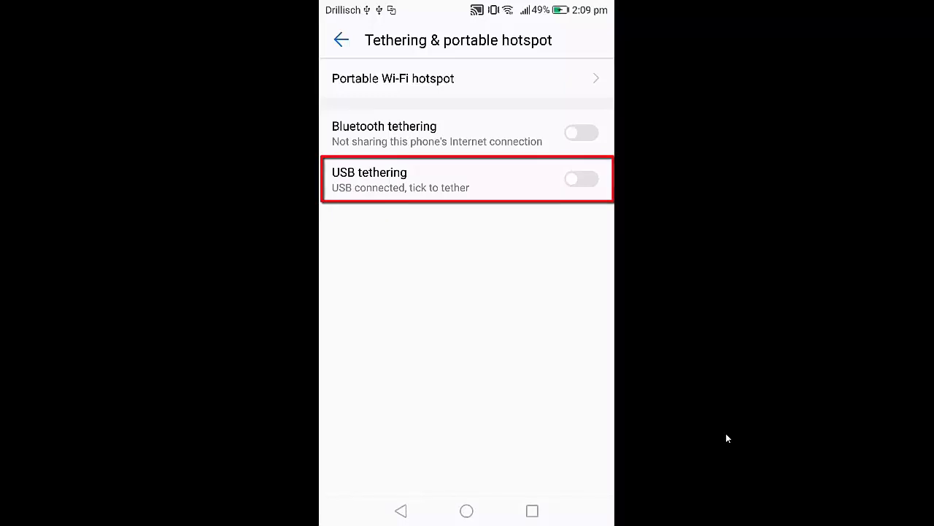
Switch USB tethering on and answer Yes so the PC is discoverable on Network 3.
click(581, 178)
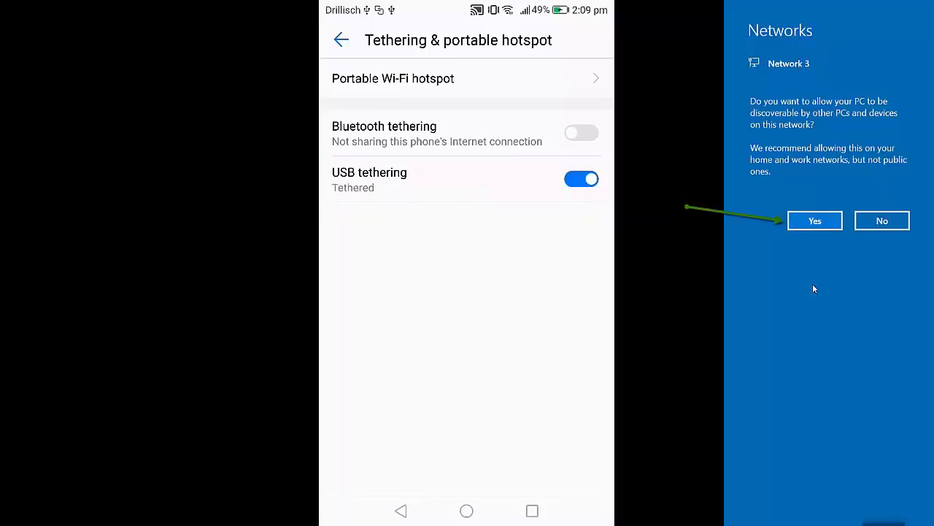
mouse_move(823, 245)
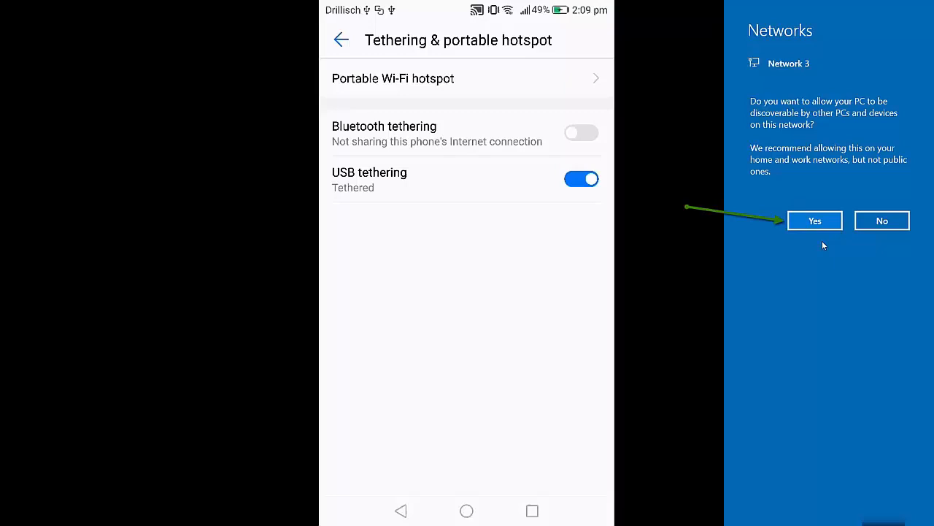
mouse_move(830, 119)
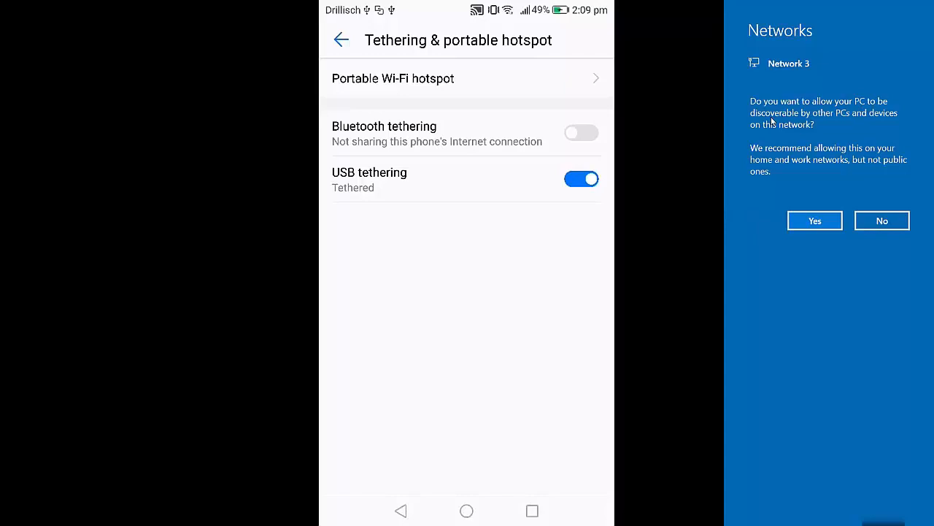
mouse_move(844, 122)
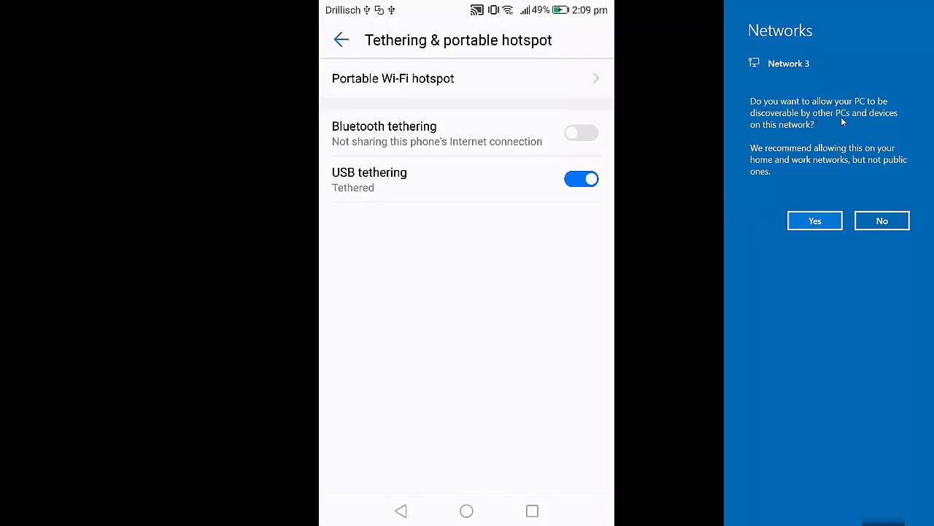
mouse_move(777, 135)
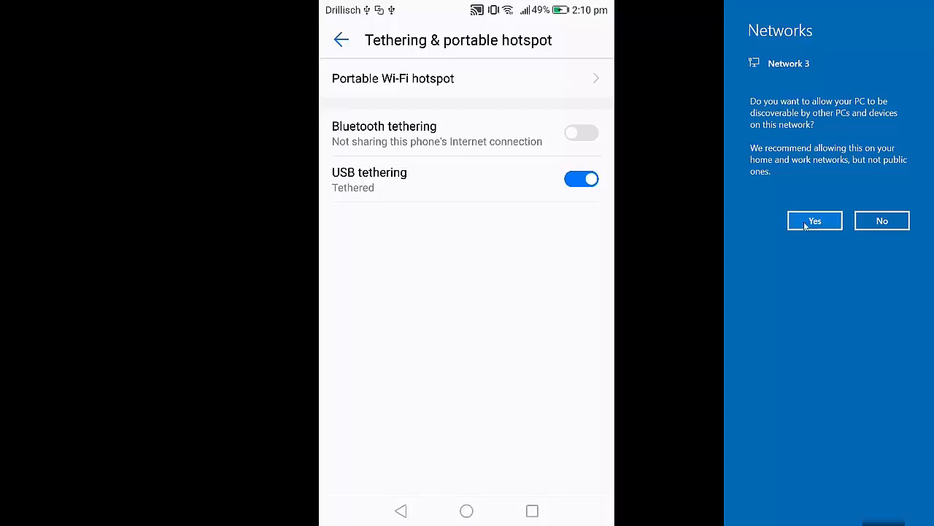
click(814, 221)
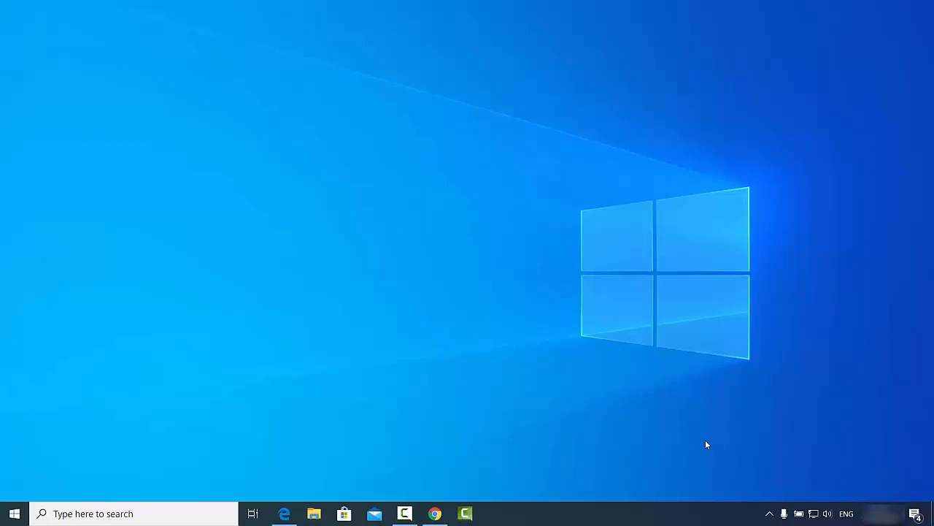
mouse_move(816, 506)
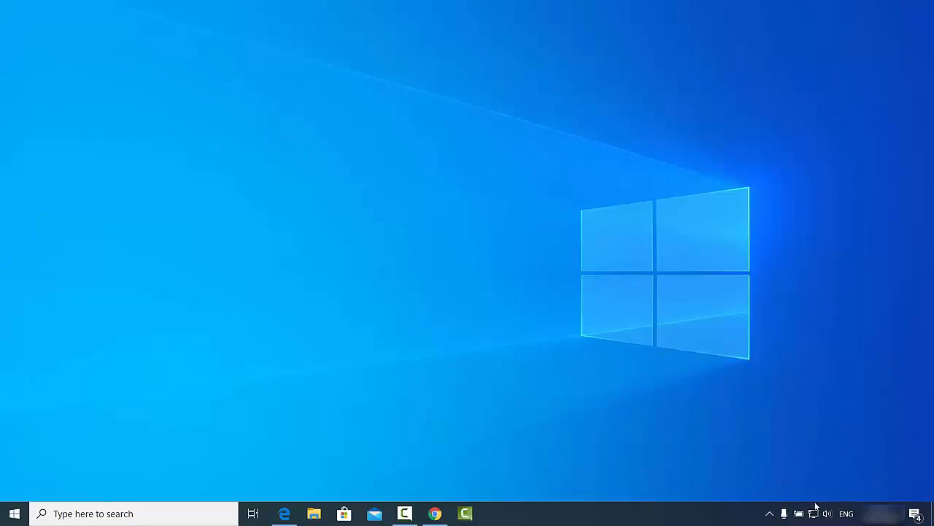
mouse_move(813, 514)
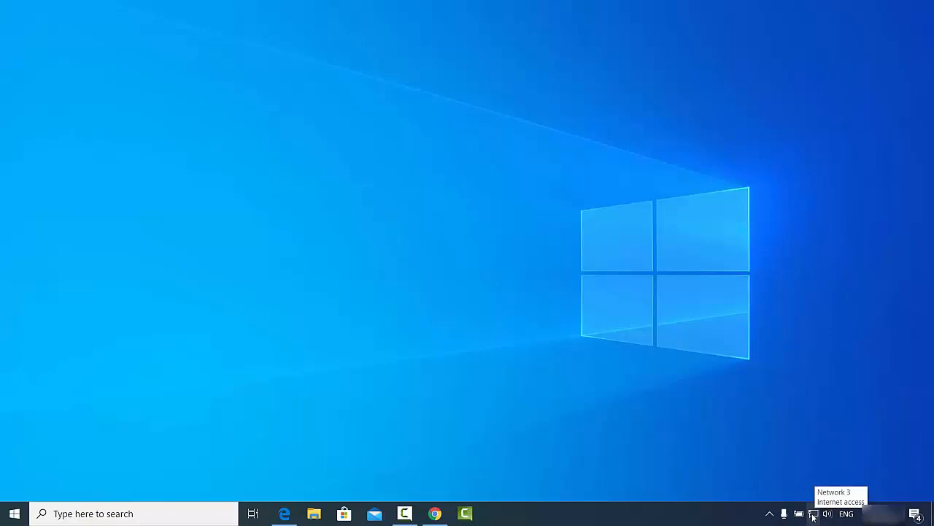
mouse_move(316, 456)
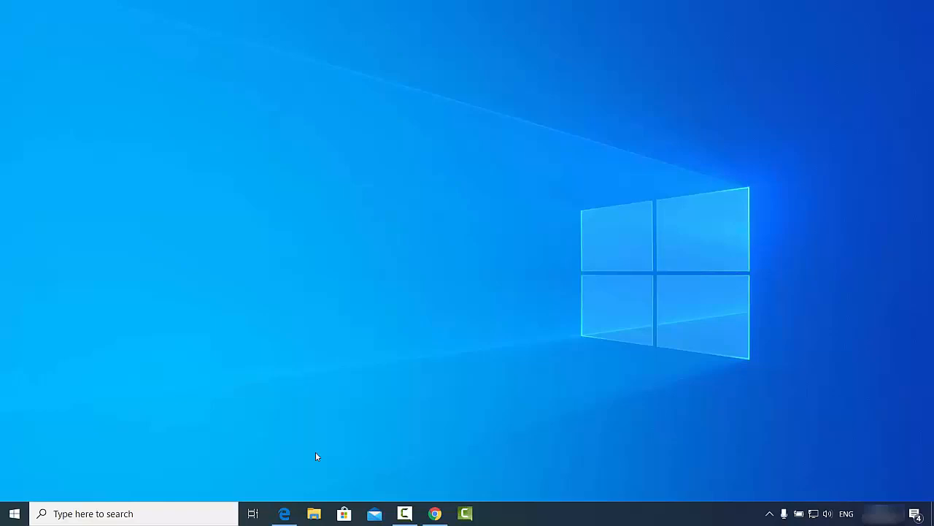
mouse_move(311, 464)
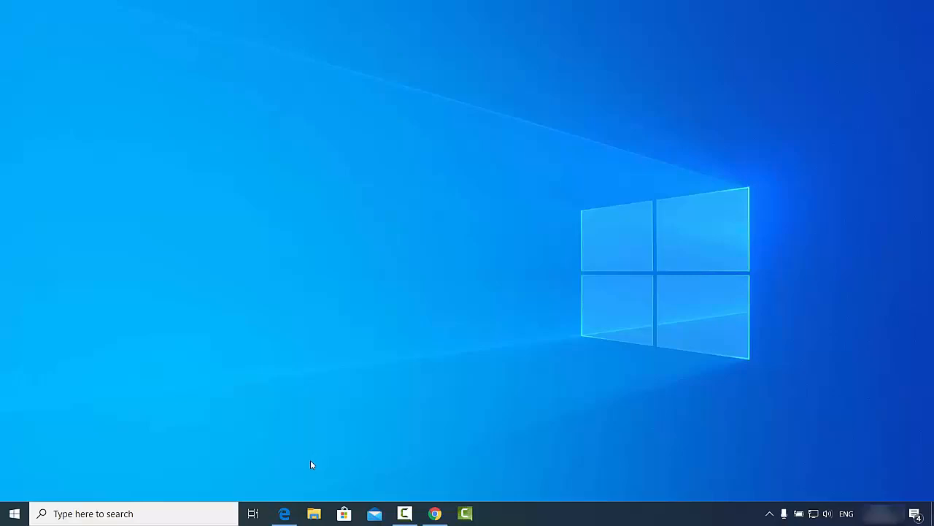
click(283, 514)
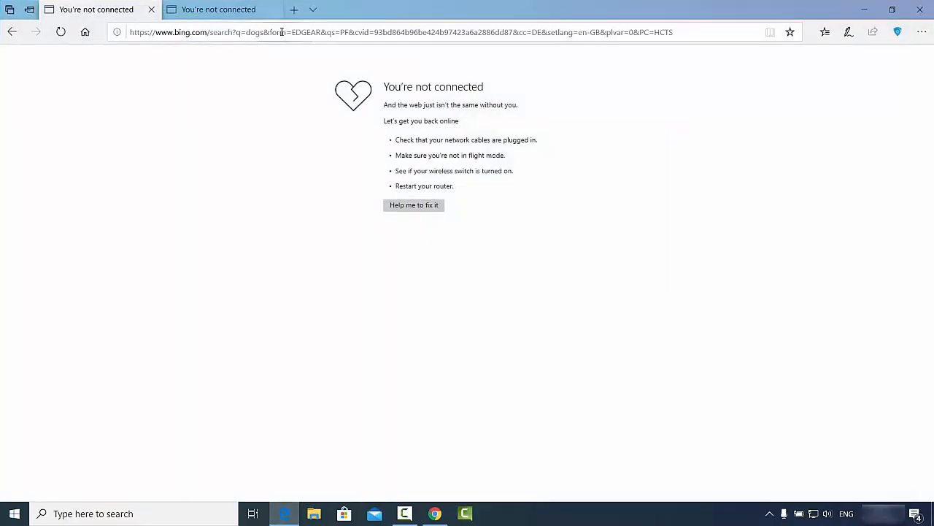
text(d)
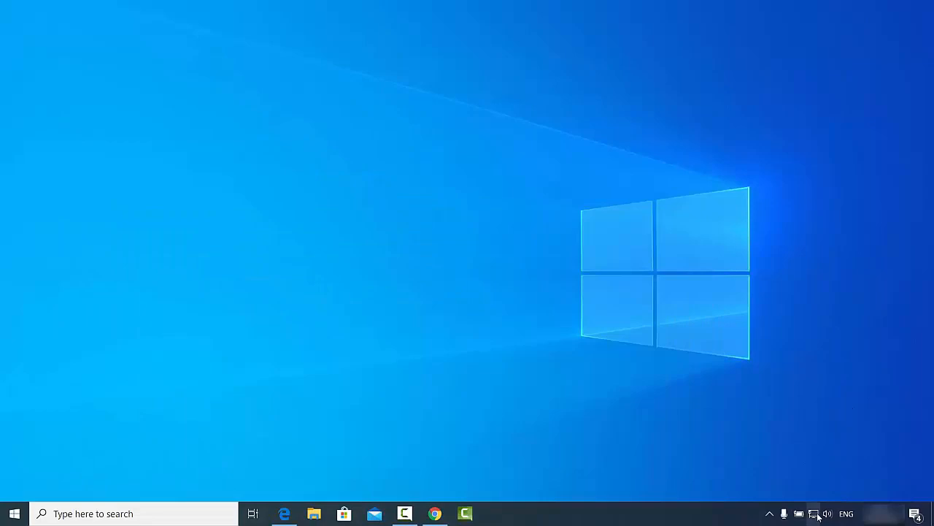
click(813, 514)
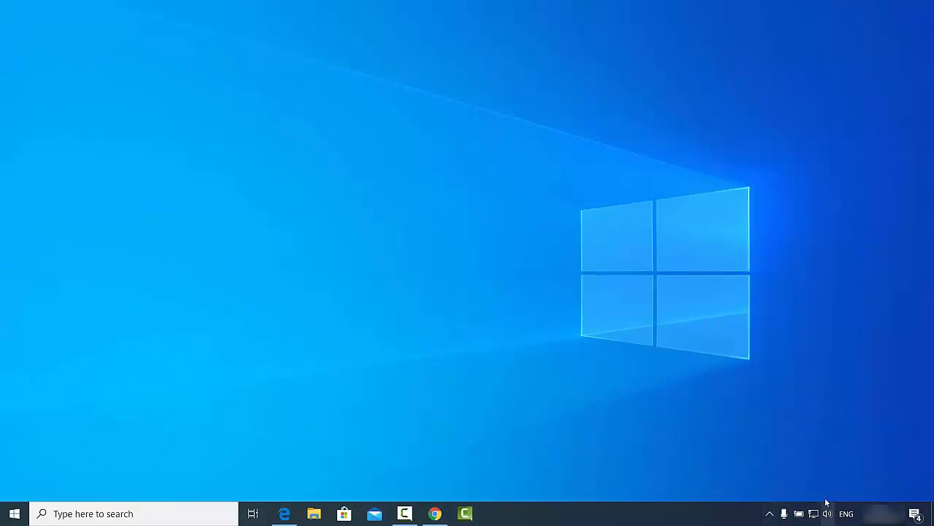
mouse_move(544, 374)
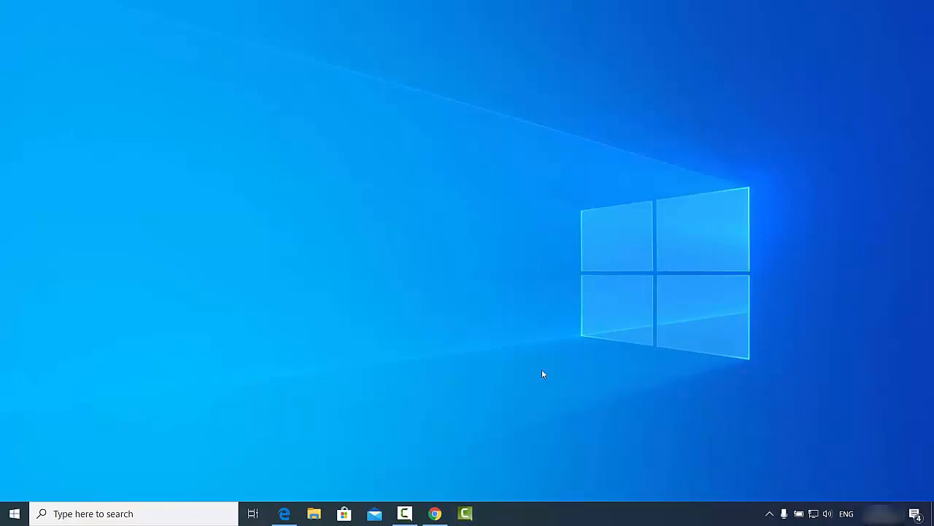
mouse_move(377, 349)
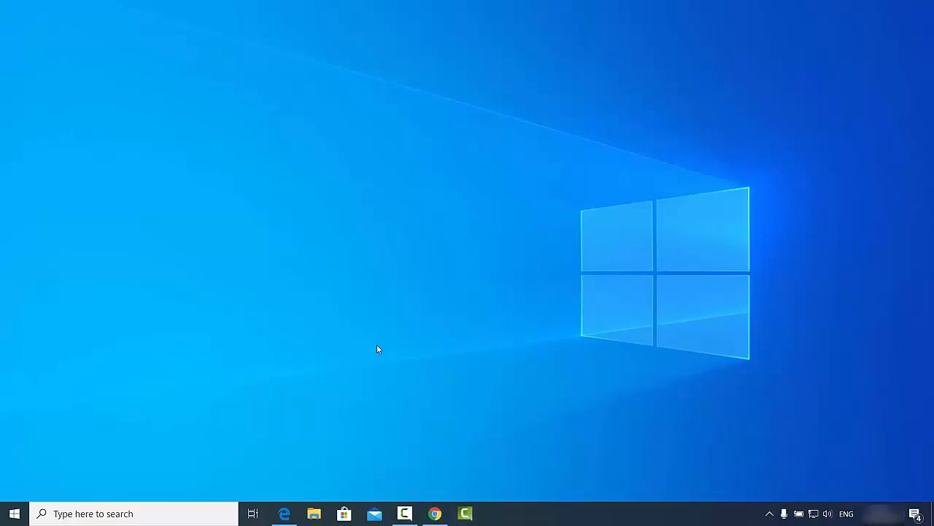
Search 'control Panel' and reach Network and Sharing Centre's adapter list showing Ethernet 2 on Network 3.
click(132, 514)
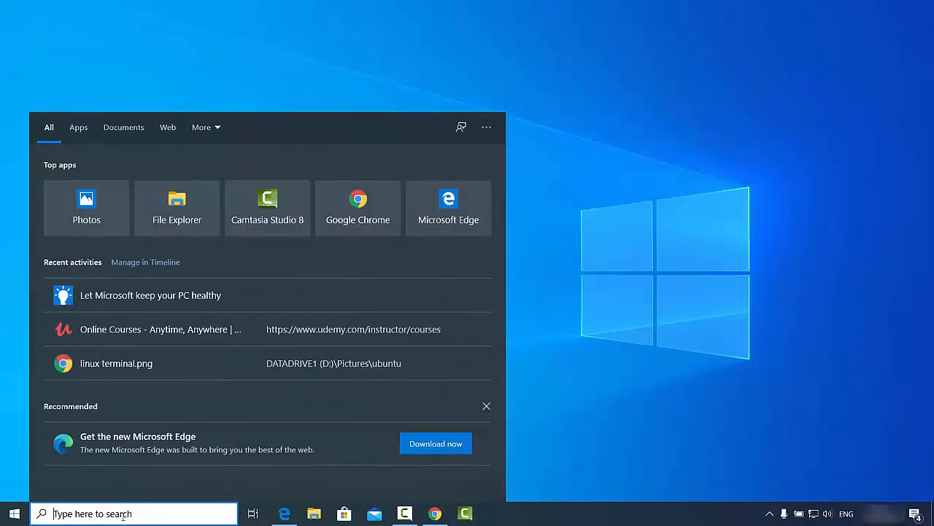
text(control Panel)
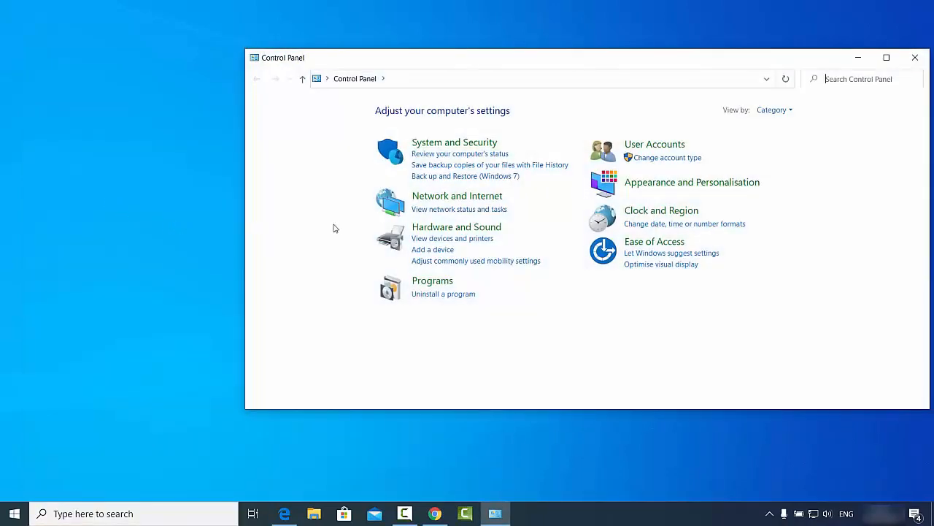
mouse_move(456, 198)
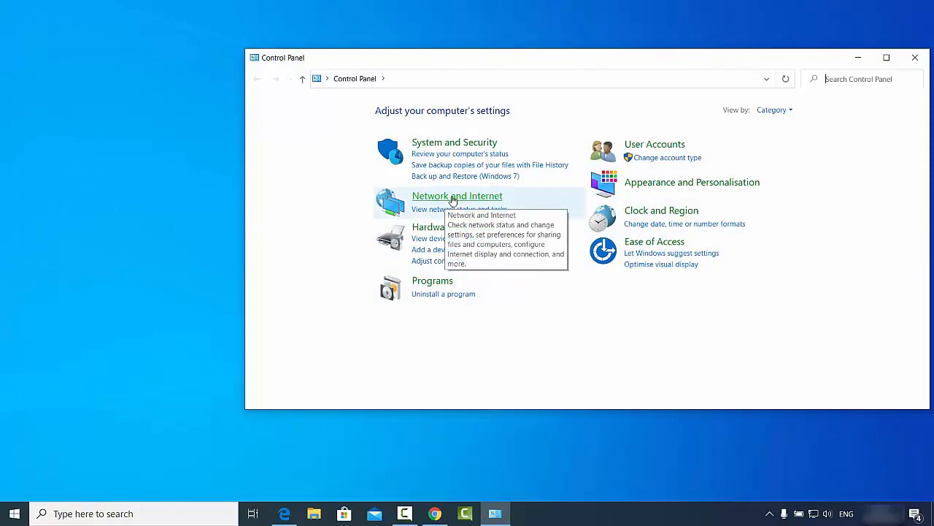
click(456, 196)
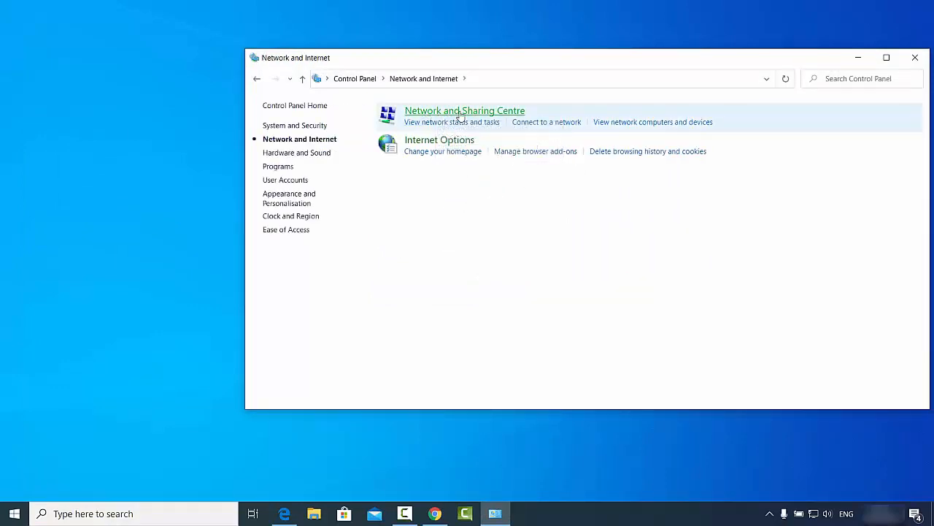
click(465, 111)
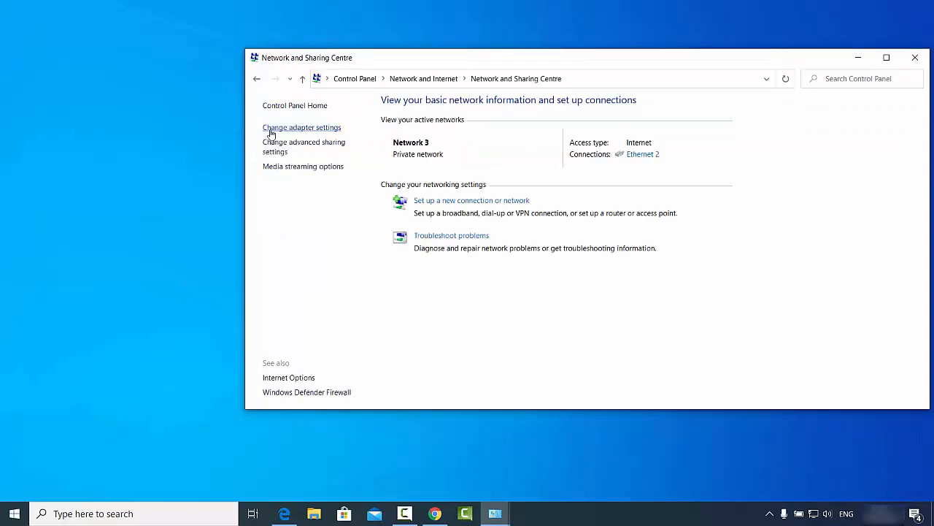
mouse_move(286, 131)
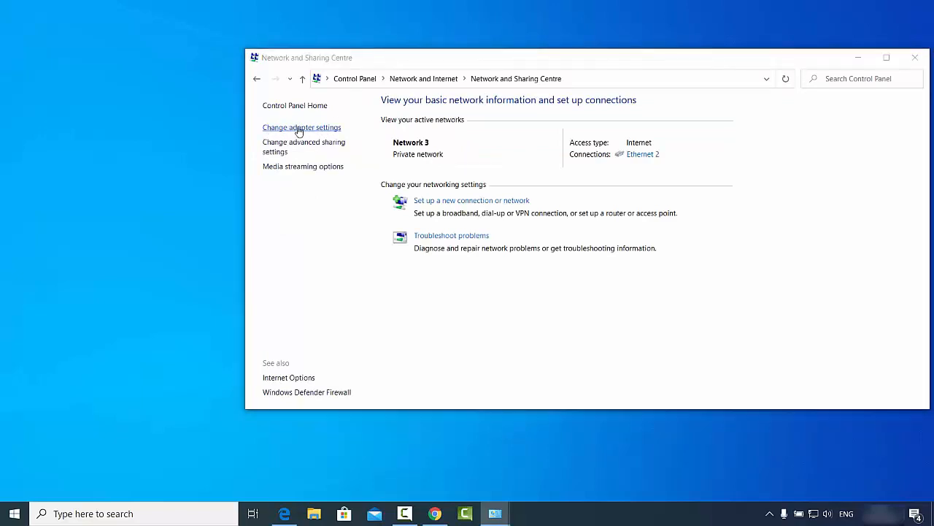
click(301, 127)
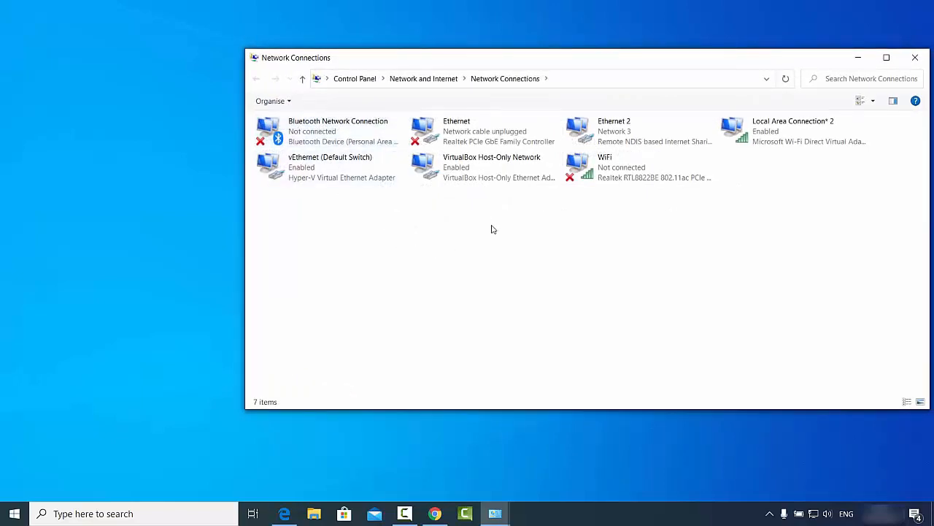
Inspect the Ethernet 2 adapter, then go back to the overview showing Network 3 with internet access.
click(639, 166)
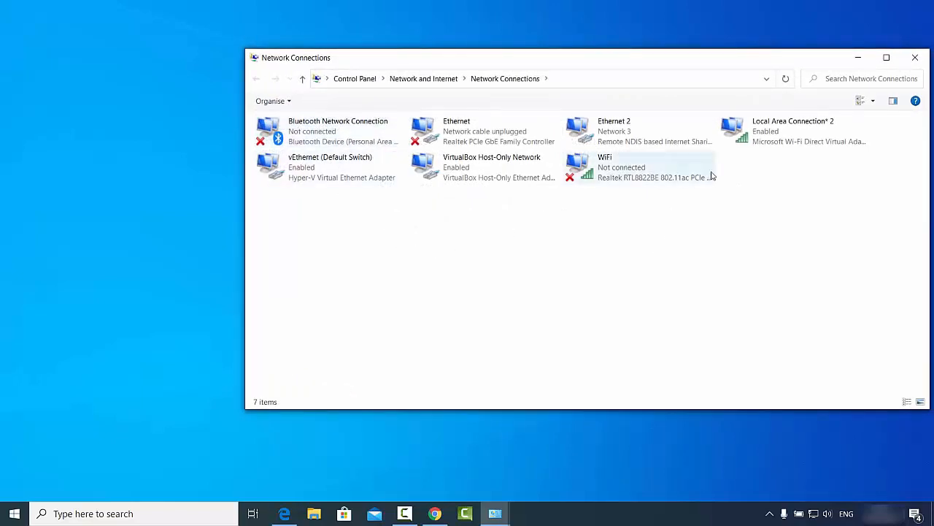
mouse_move(669, 139)
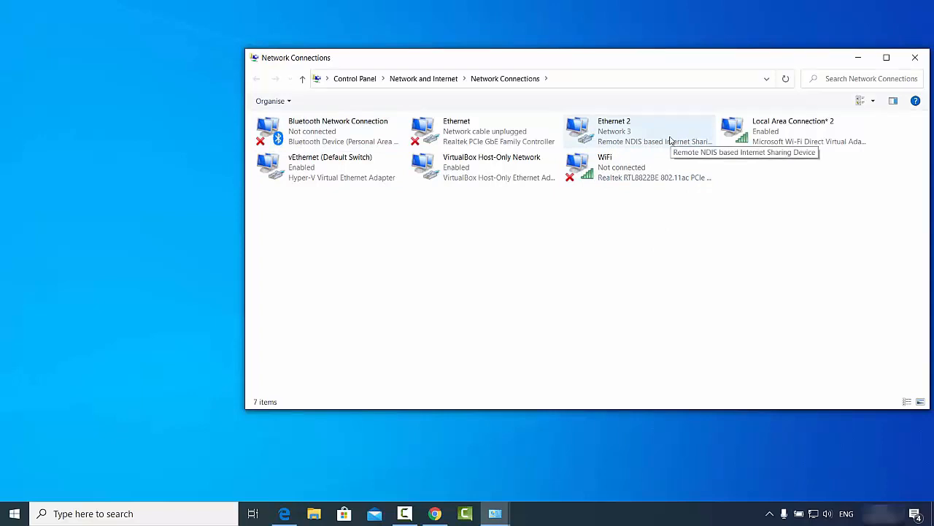
mouse_move(607, 143)
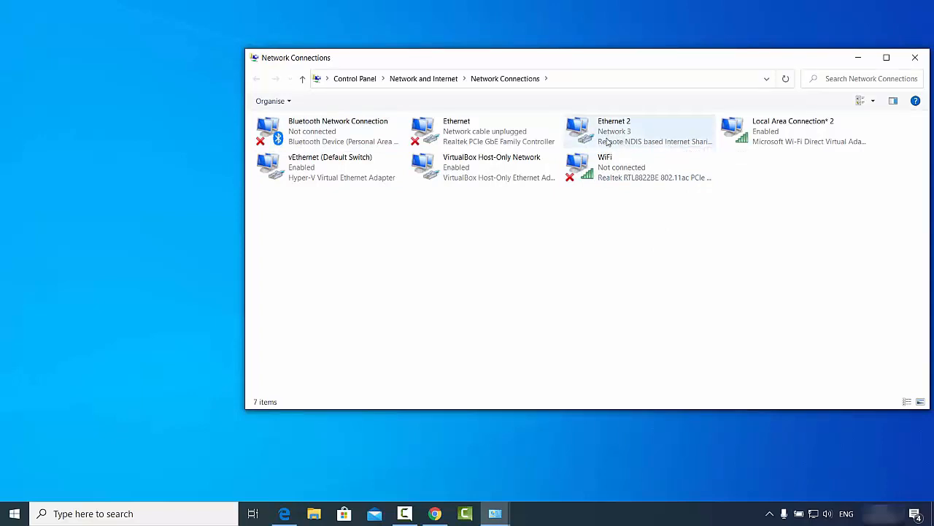
mouse_move(621, 139)
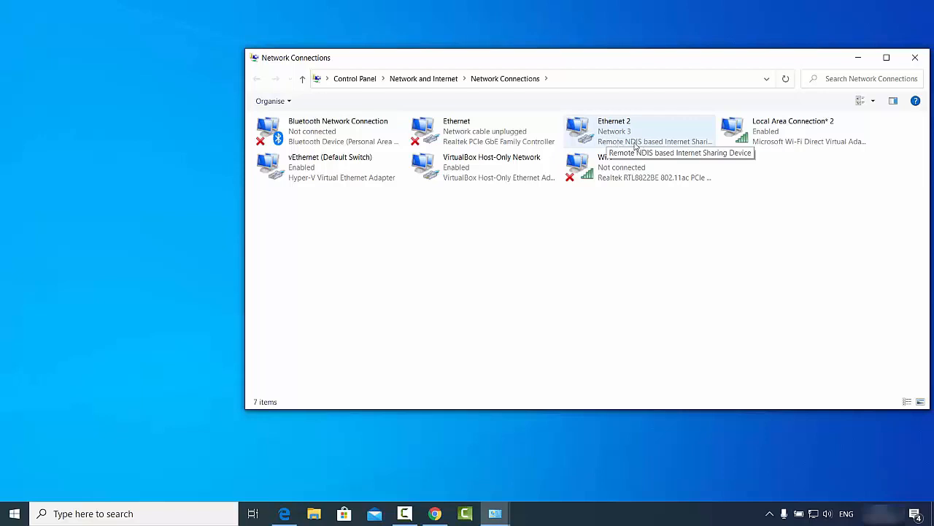
mouse_move(607, 174)
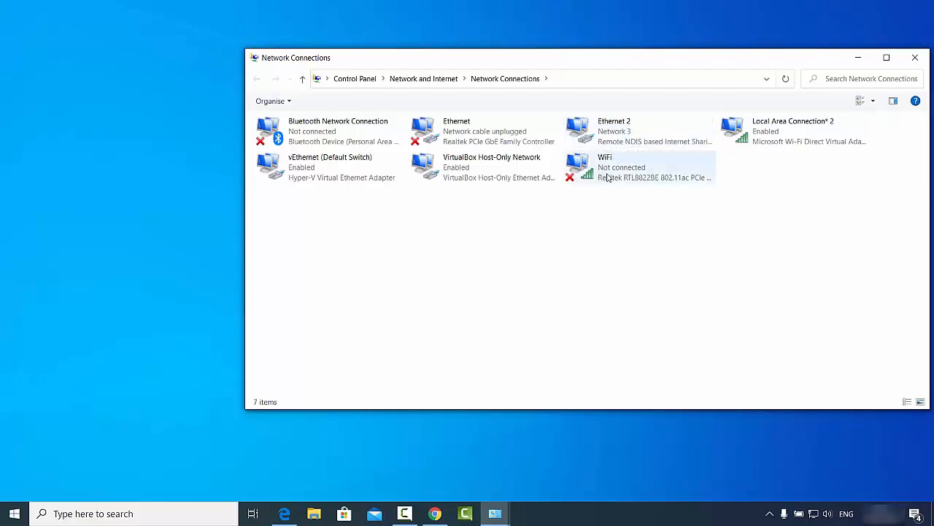
click(424, 79)
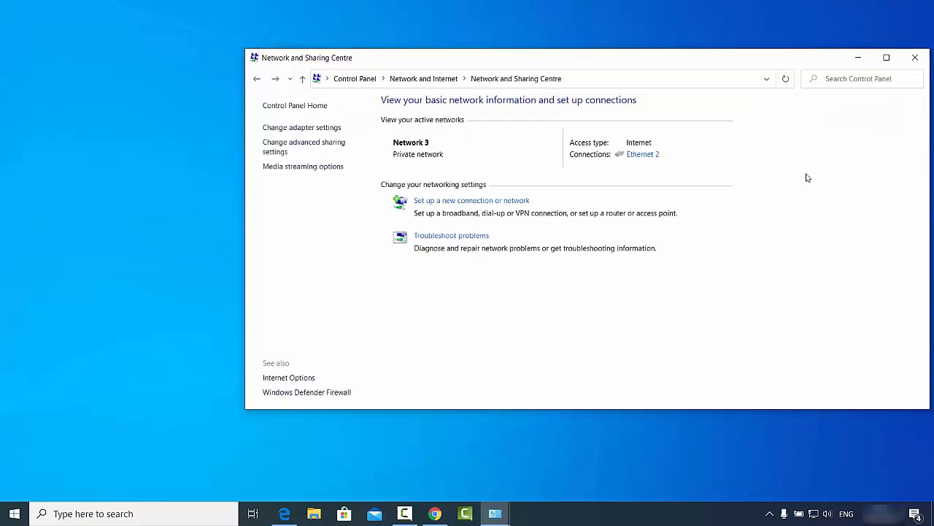
mouse_move(854, 71)
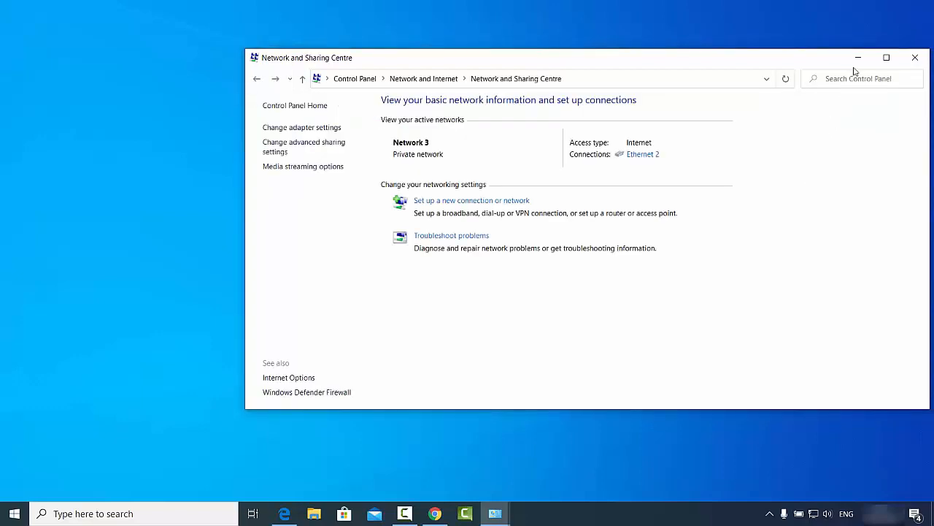
mouse_move(809, 172)
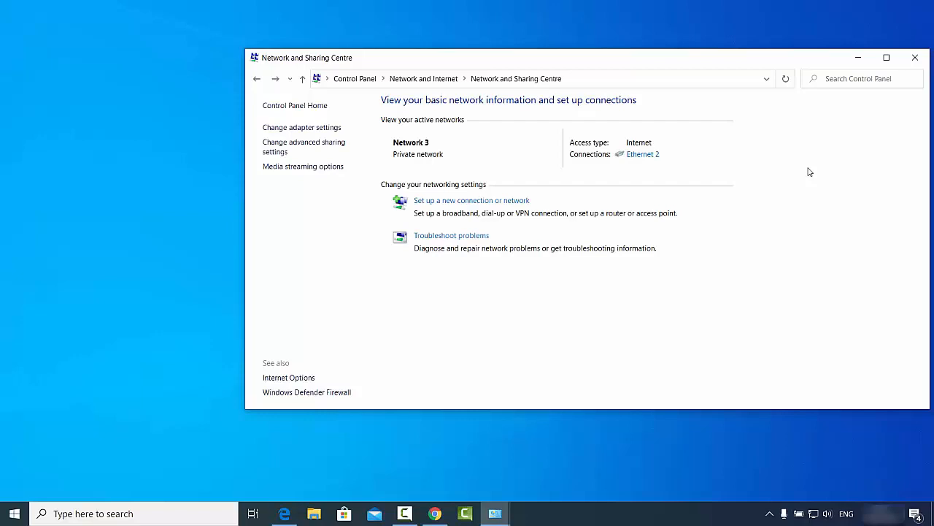